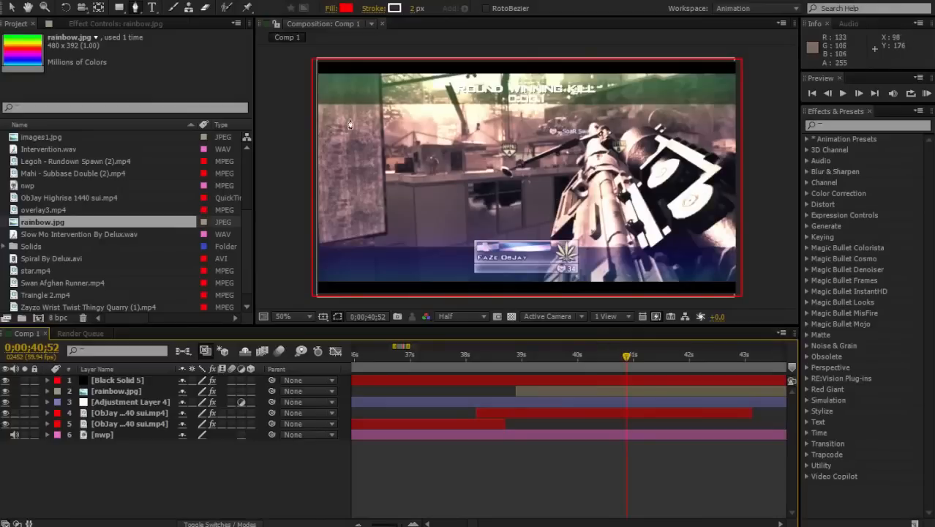
mouse_move(312, 79)
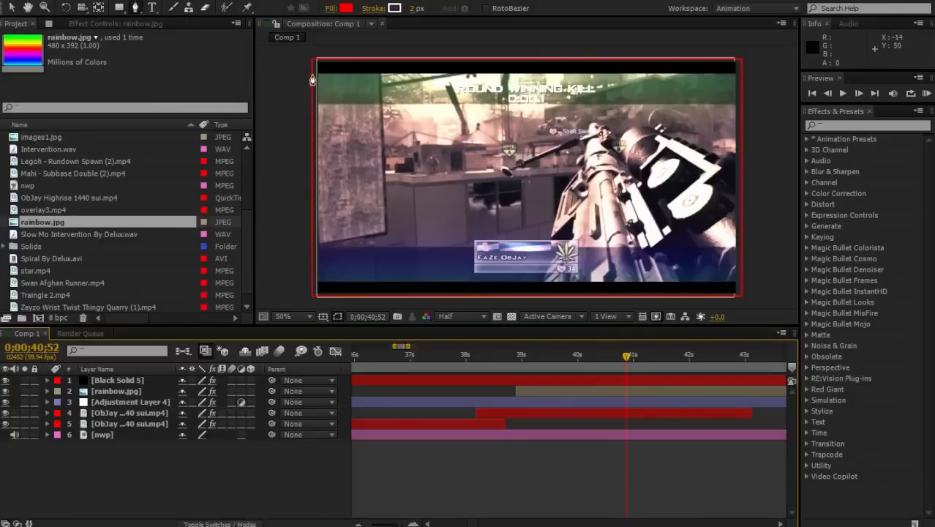
mouse_move(384, 97)
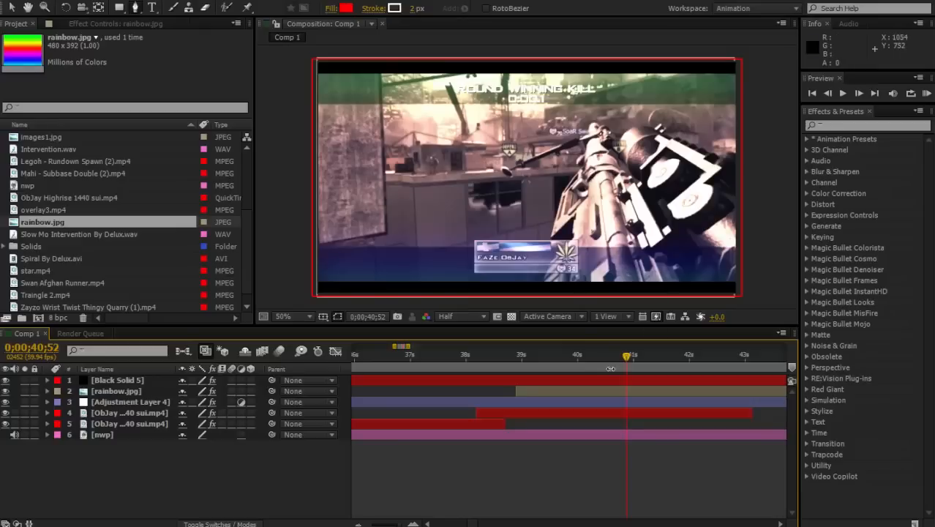
mouse_move(500, 254)
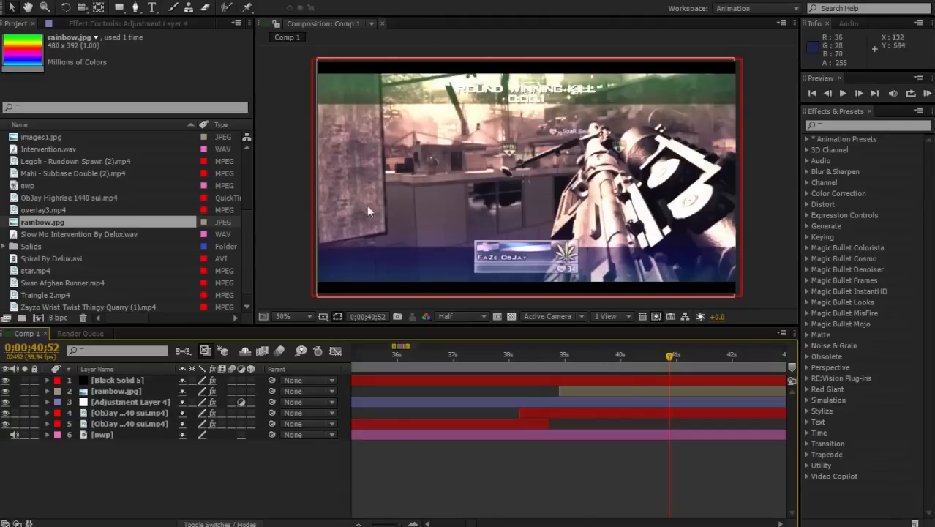
mouse_move(591, 263)
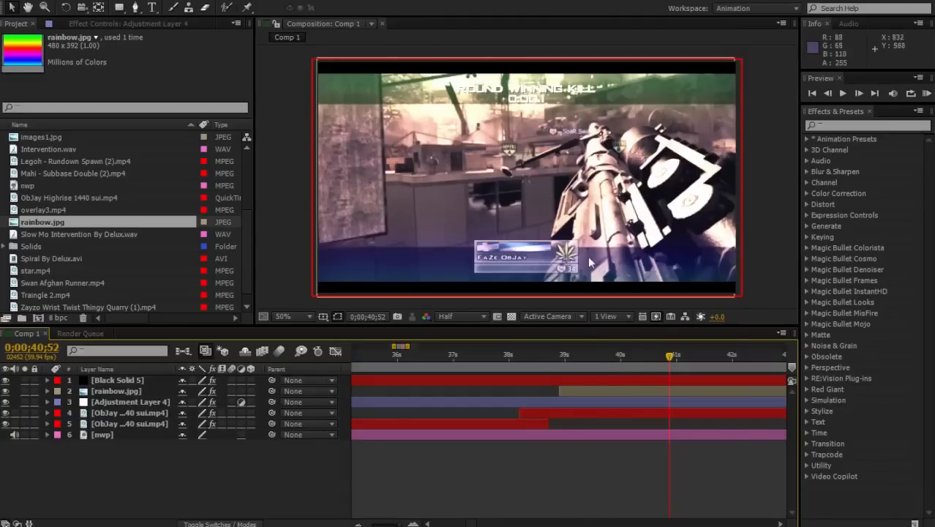
mouse_move(148, 401)
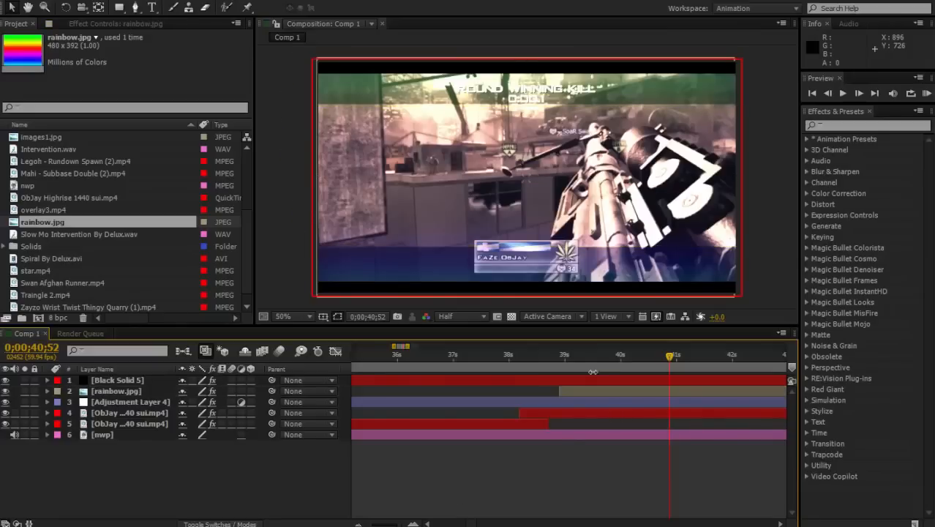
mouse_move(502, 456)
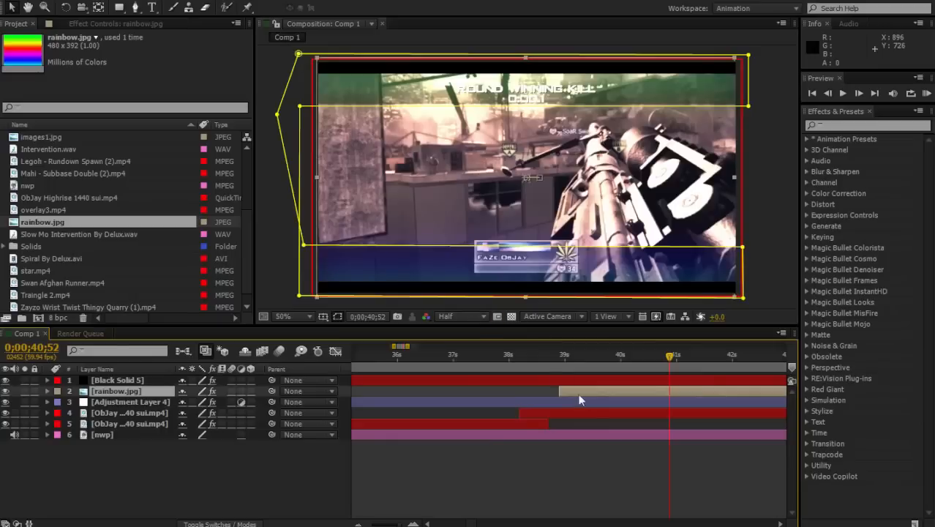
mouse_move(618, 395)
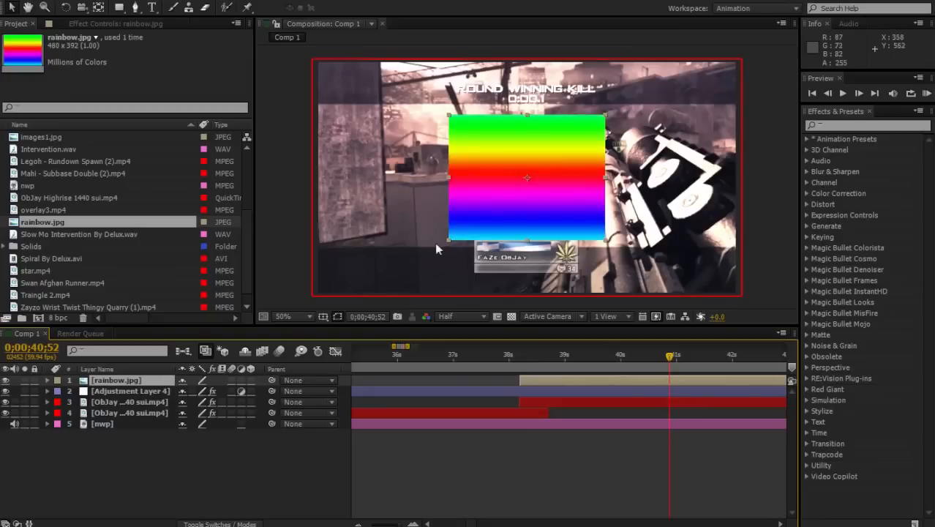
mouse_move(449, 246)
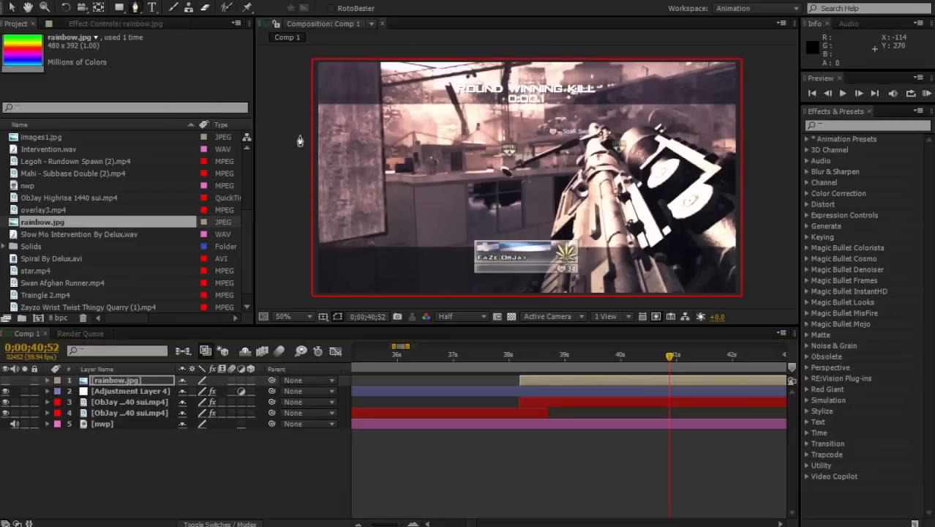
mouse_move(310, 108)
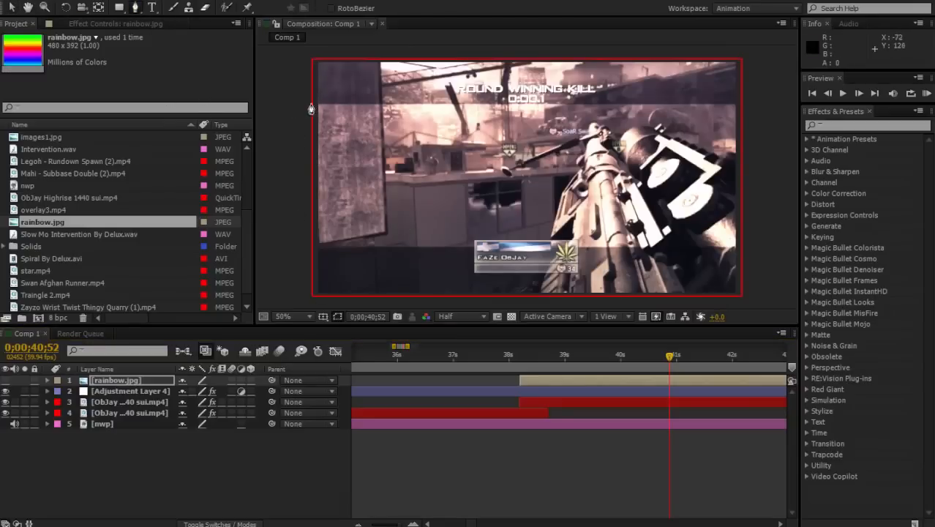
mouse_move(548, 114)
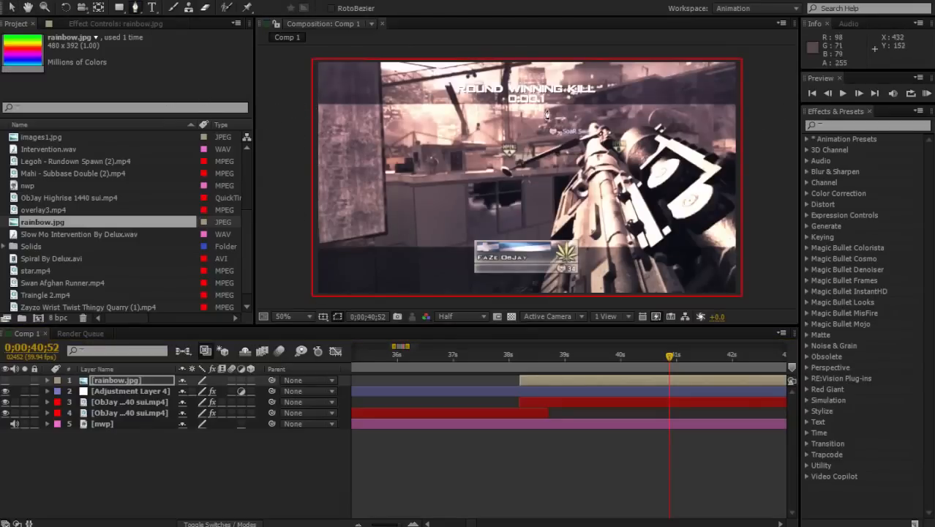
mouse_move(295, 148)
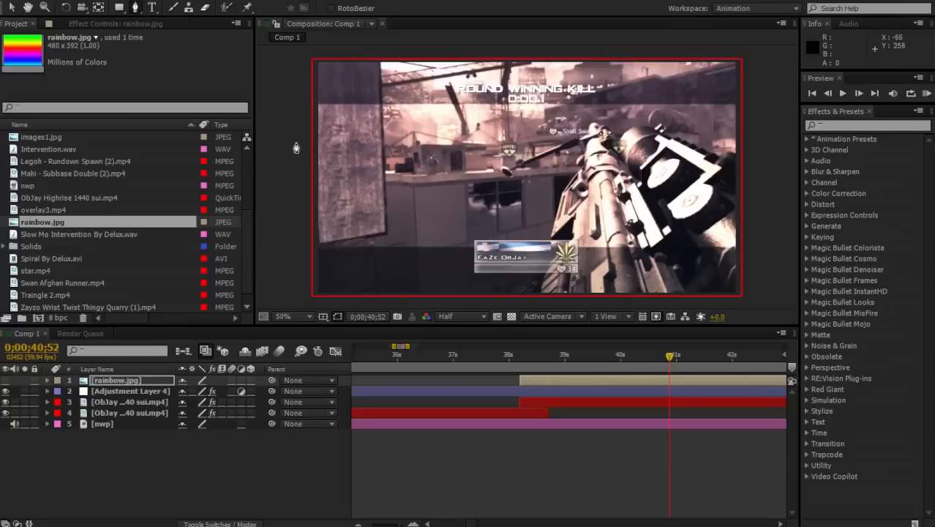
mouse_move(311, 112)
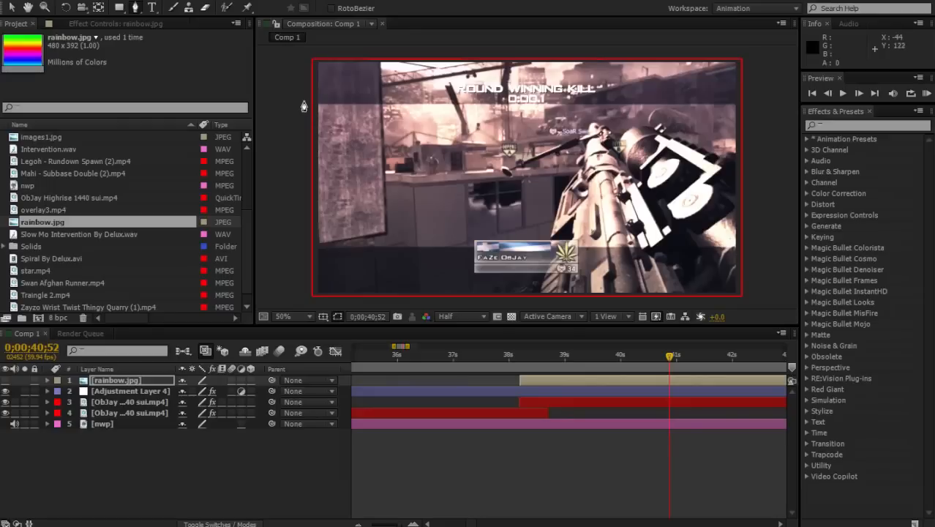
mouse_move(304, 108)
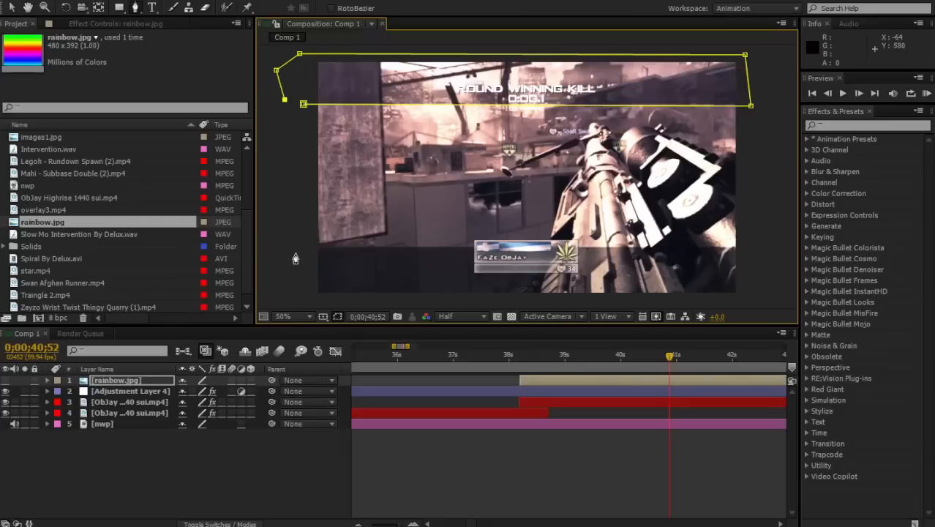
mouse_move(296, 295)
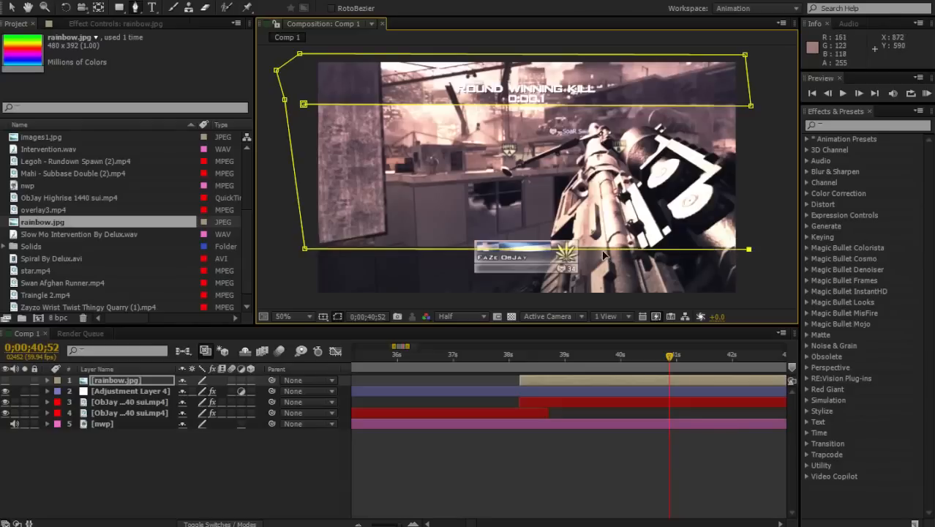
mouse_move(758, 249)
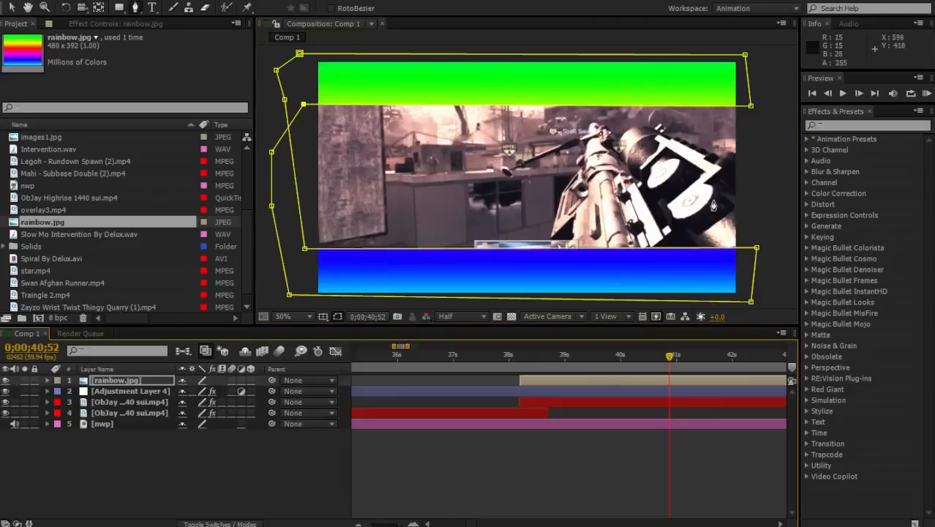
mouse_move(730, 156)
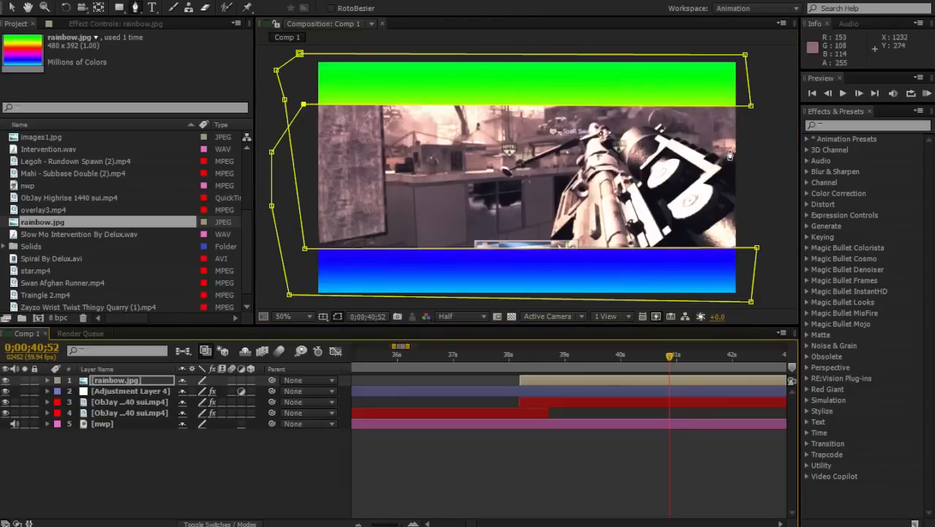
mouse_move(657, 208)
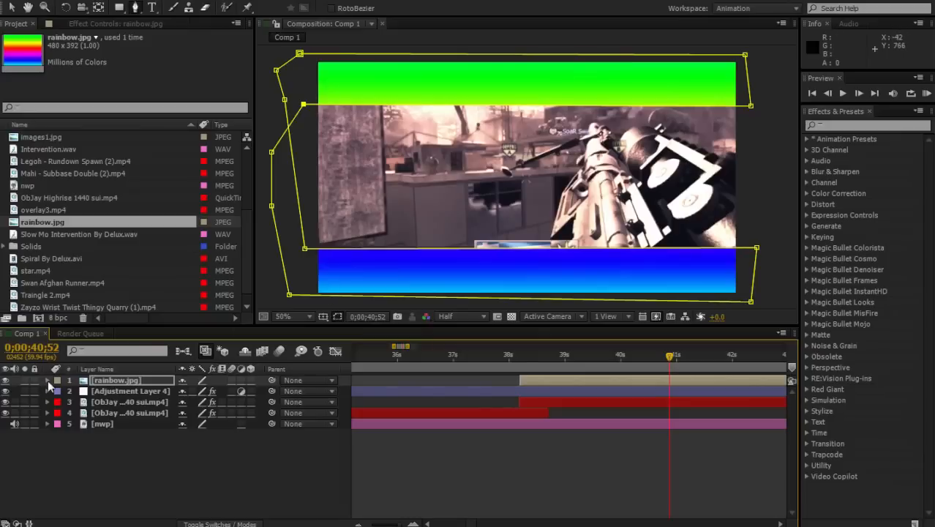
Lower the rainbow.jpg layer's Opacity to 30% so it faintly tints the footage
click(47, 381)
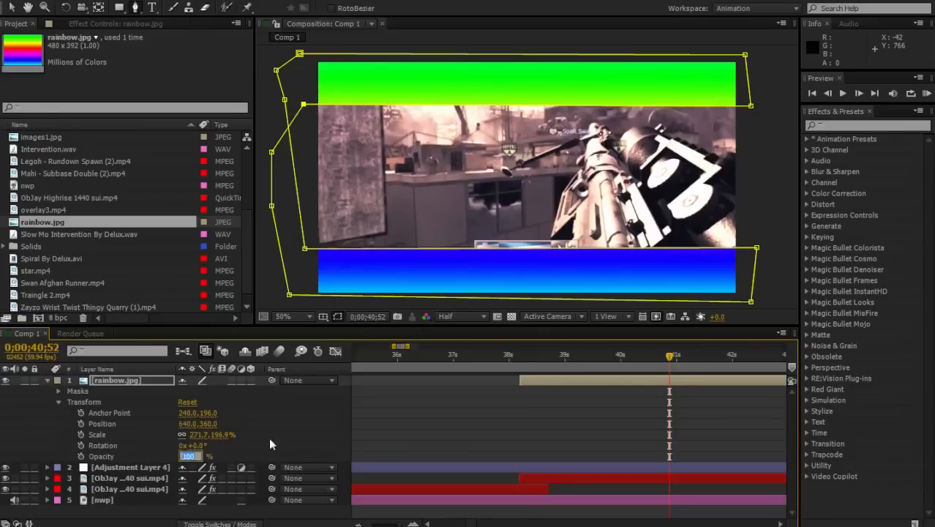
text(30%)
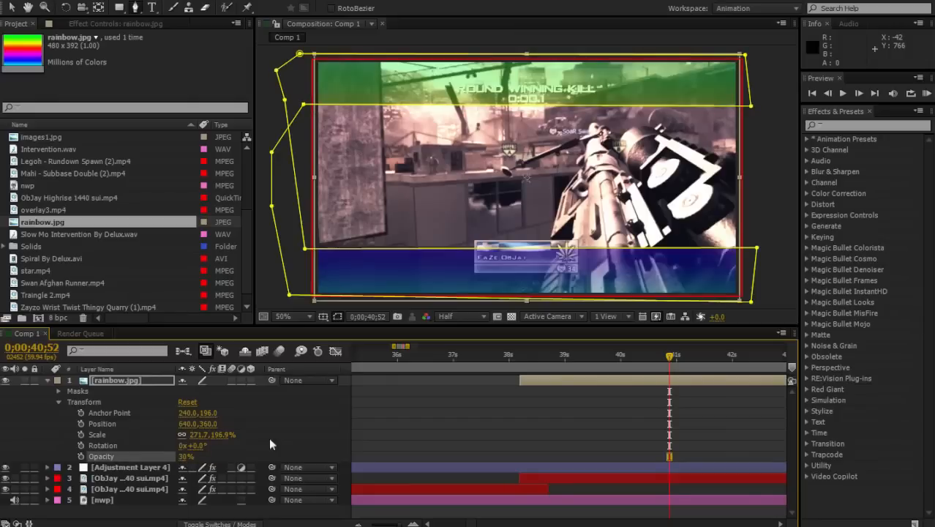
mouse_move(124, 425)
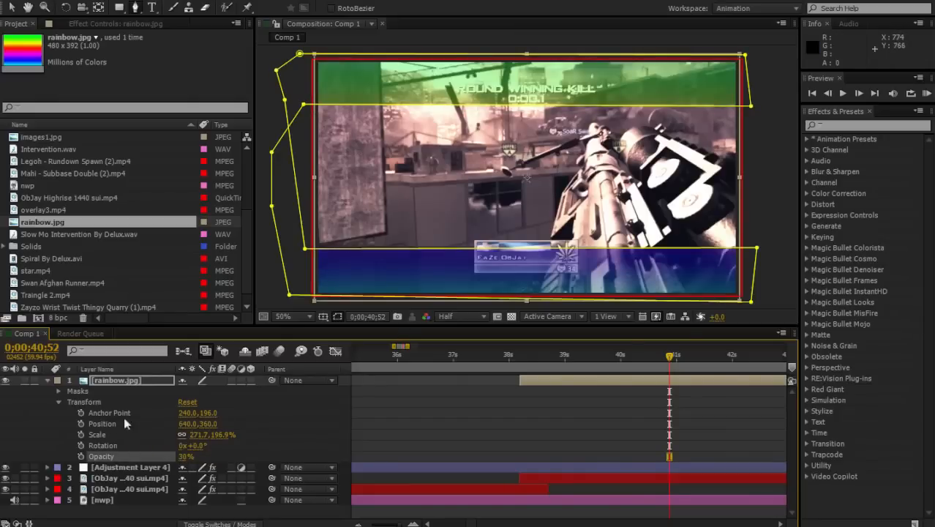
mouse_move(66, 401)
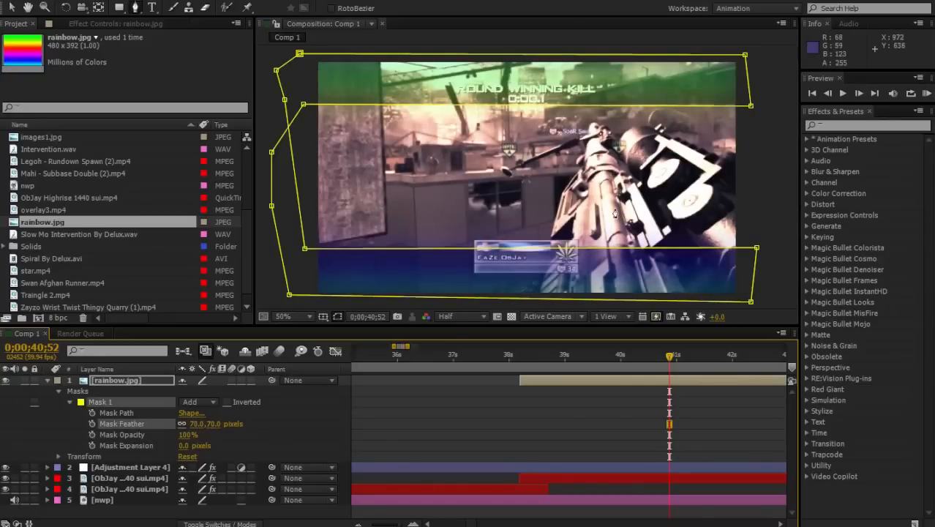
mouse_move(529, 167)
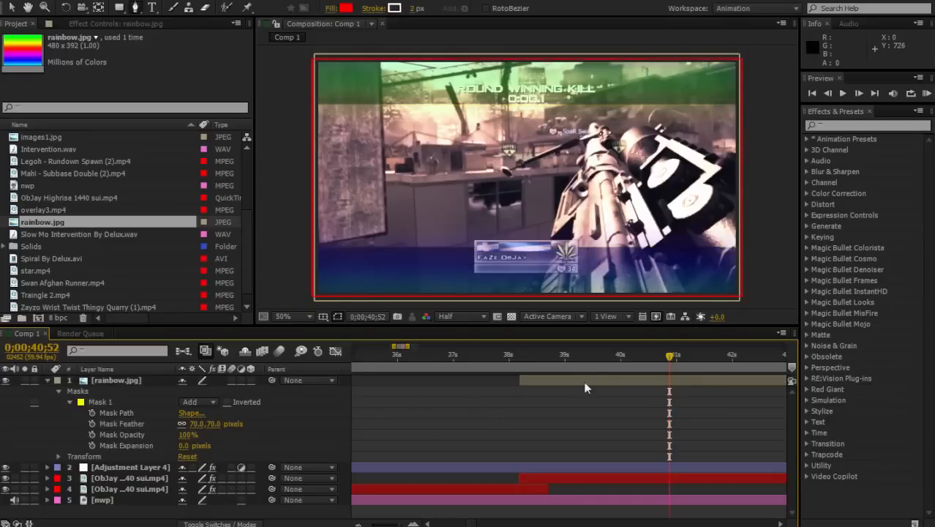
Raise the rainbow.jpg Mask 1 feather from 70 to 110 pixels, then preview an earlier moment
click(114, 381)
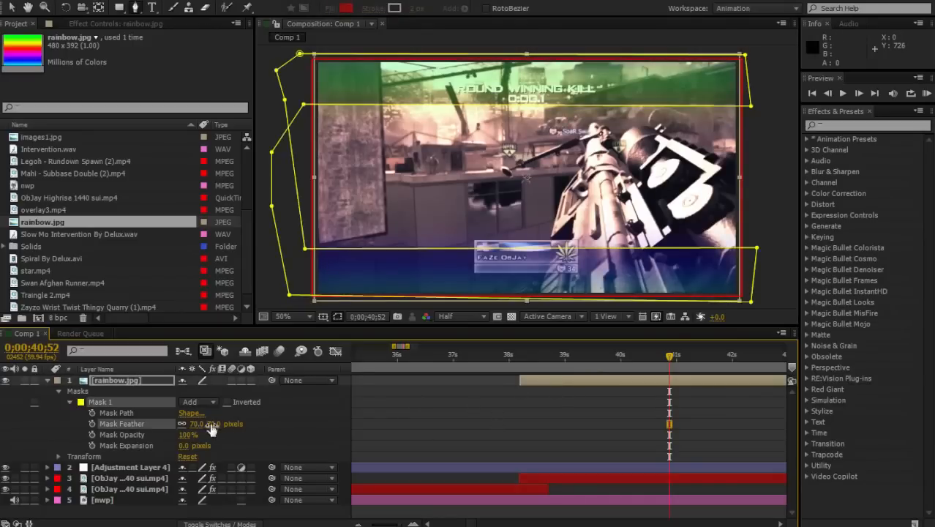
drag(198, 423, 220, 423)
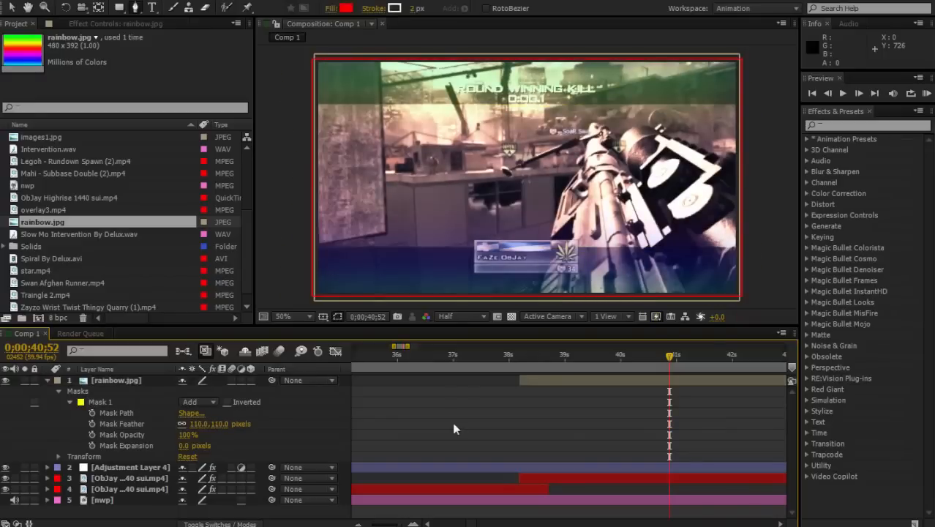
mouse_move(451, 429)
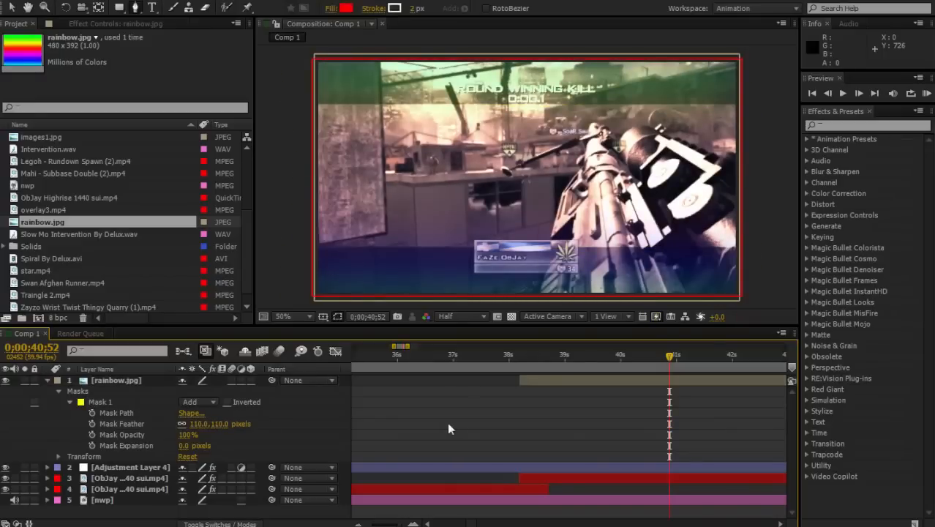
mouse_move(183, 421)
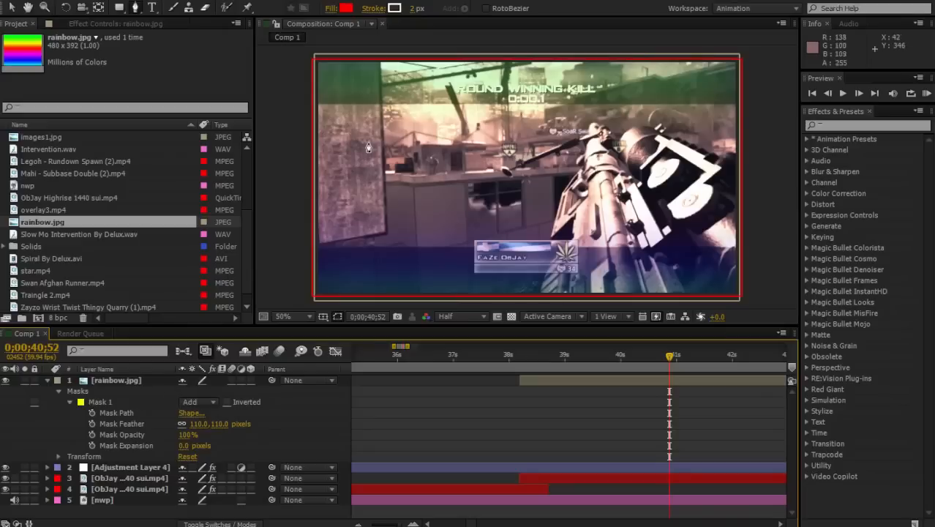
mouse_move(642, 184)
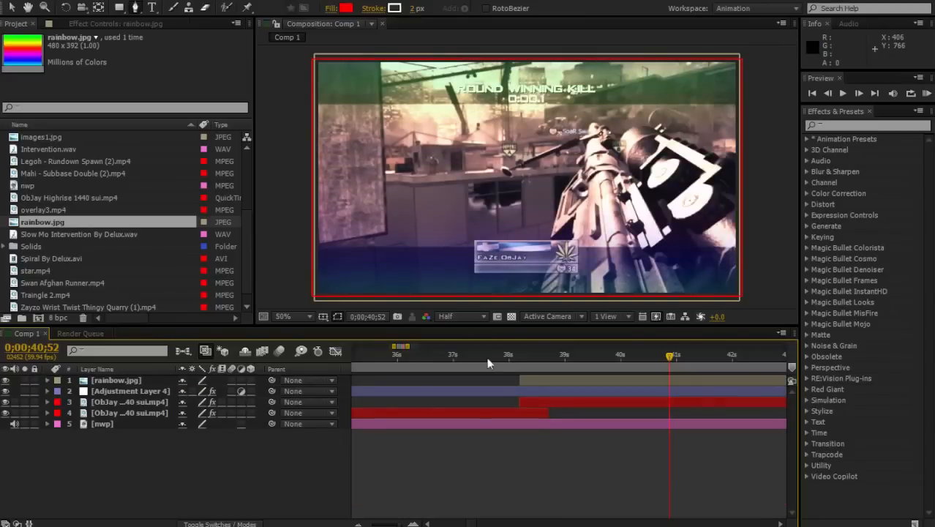
click(500, 354)
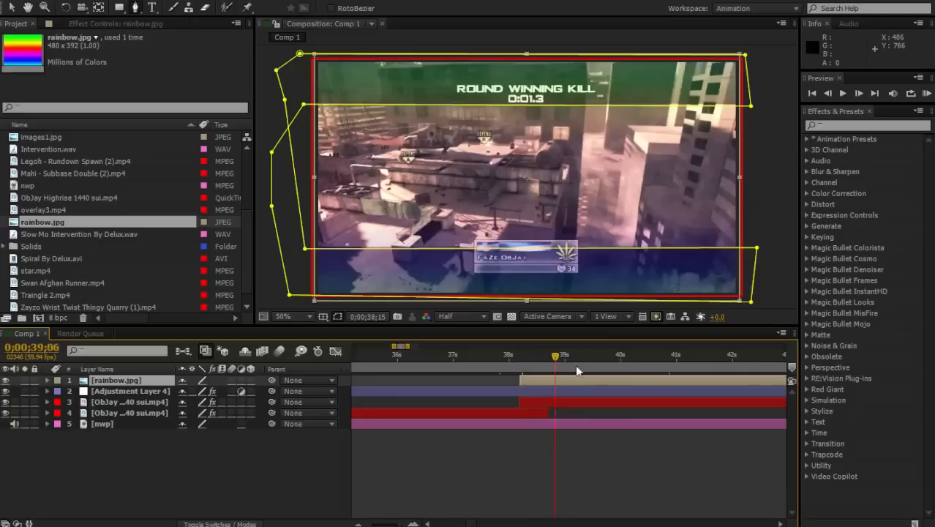
Check at a later moment that rainbow.jpg keeps 30% opacity and 271.7×186.6% scale
click(603, 358)
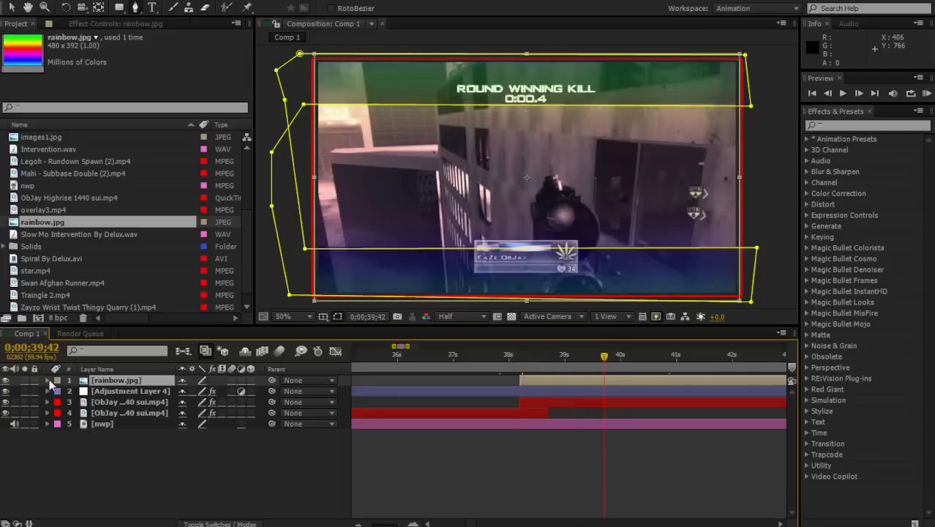
click(47, 381)
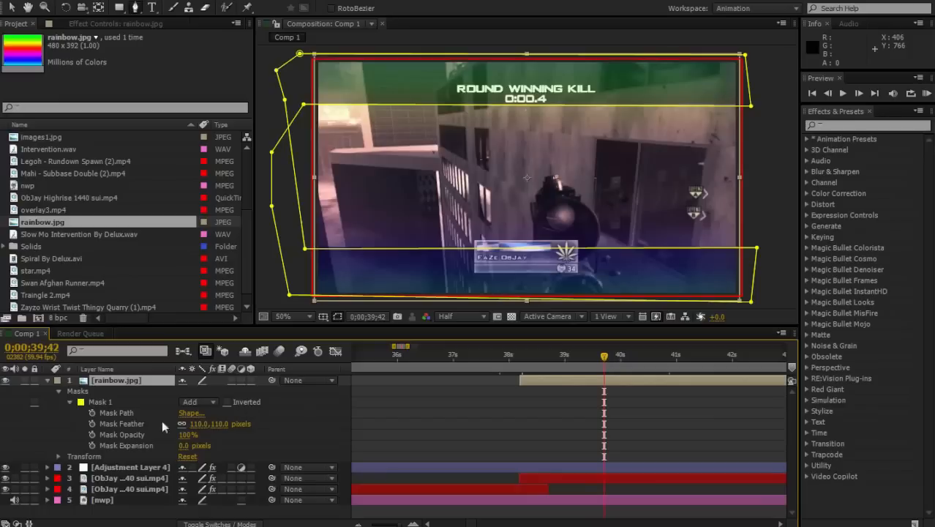
click(70, 401)
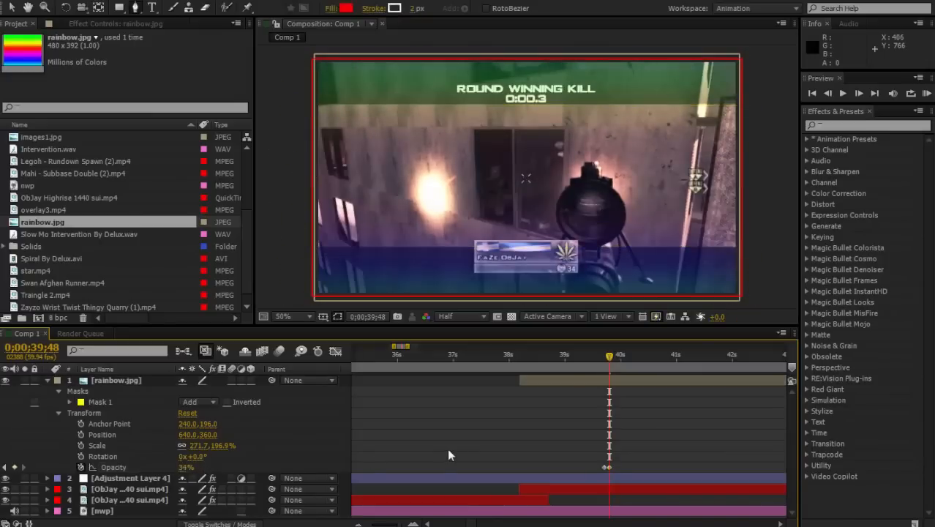
mouse_move(353, 439)
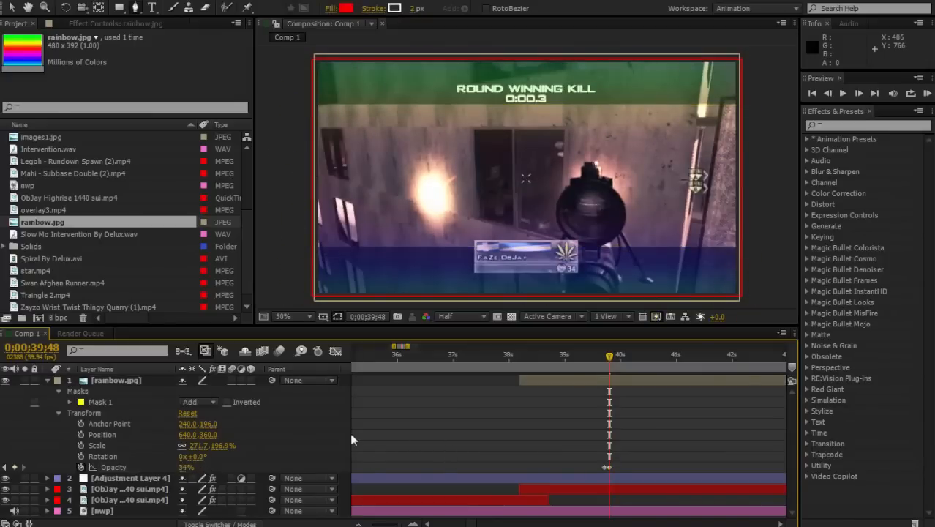